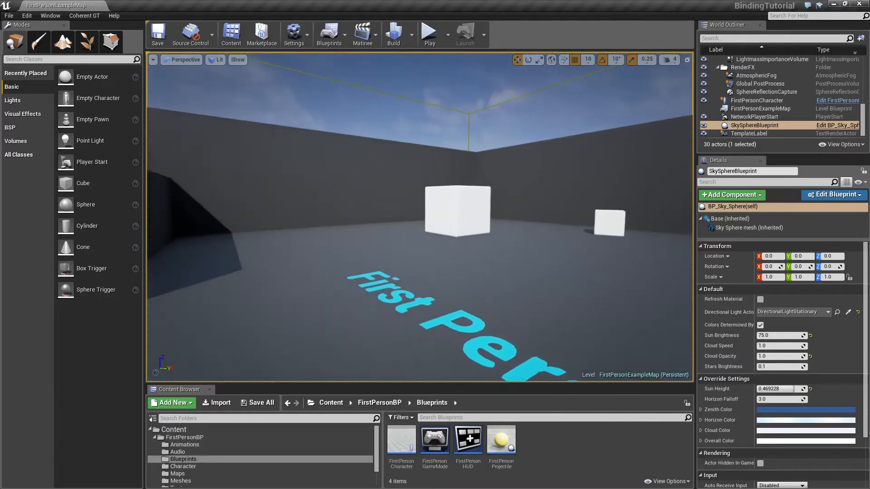
# - Play the level in the editor and confirm the HUD shows health 85/100 and ammo 82/100
pyautogui.click(430, 34)
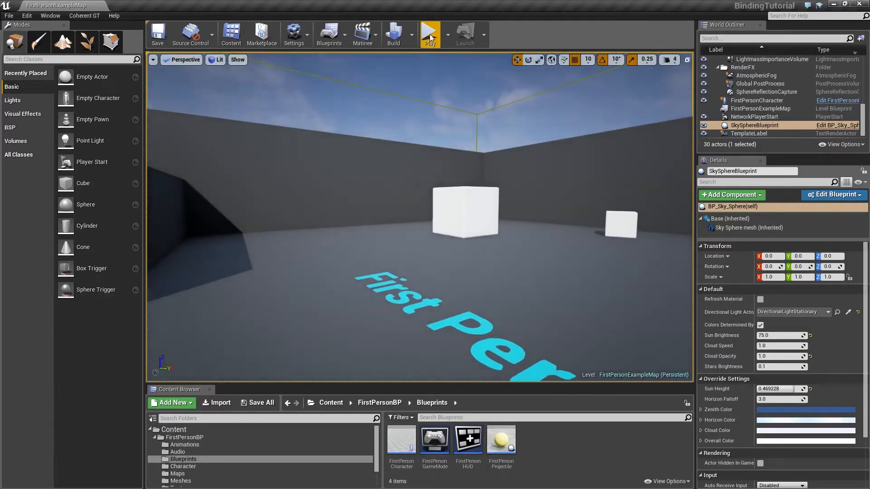
pyautogui.click(429, 33)
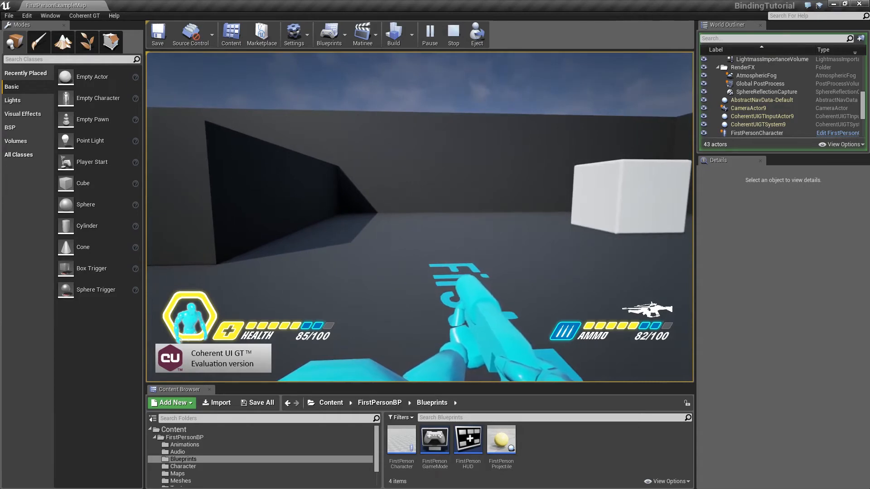
# - Stop play and open the GTGameHUDBP blueprint's event graph from the Content Browser
pyautogui.click(452, 34)
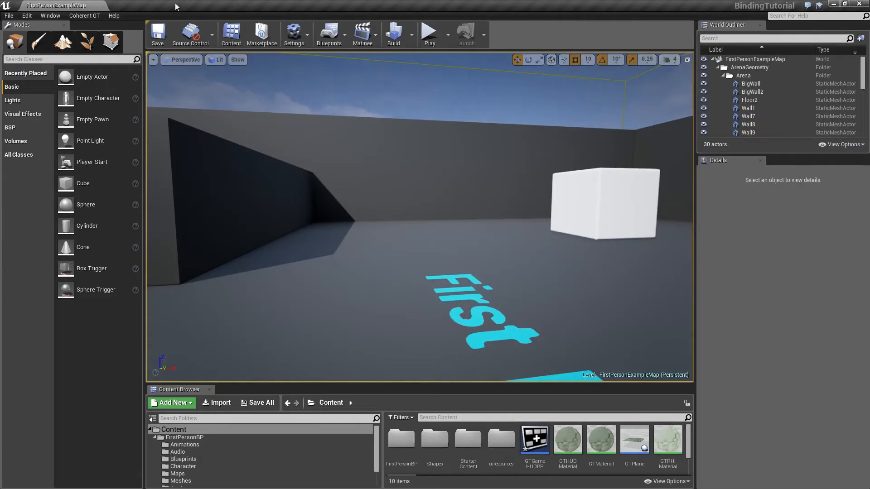
pyautogui.moveTo(567, 444)
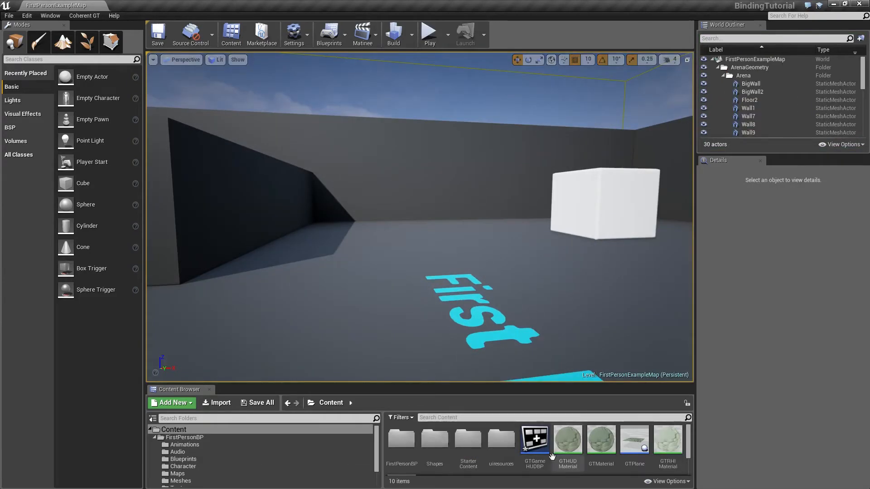
pyautogui.click(533, 440)
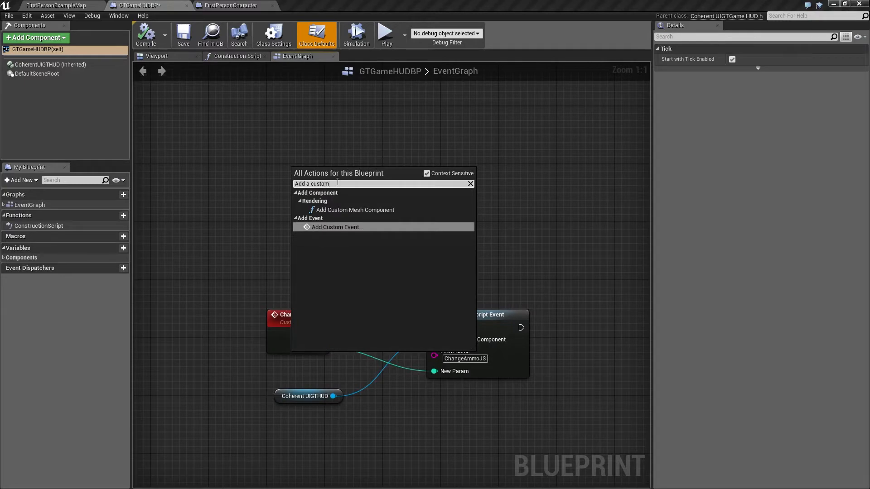
# - Create a ChangeHealth custom event node with an input parameter named 'Current'
pyautogui.click(337, 227)
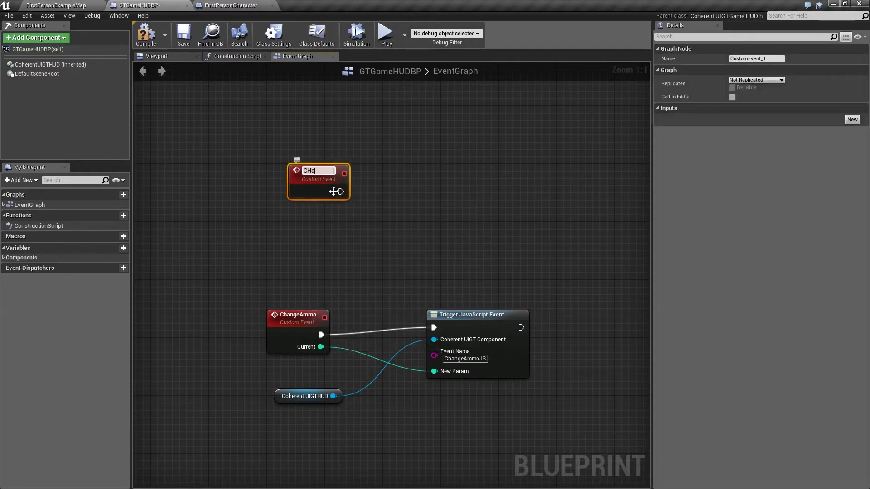
pyautogui.write('ChangeHealth')
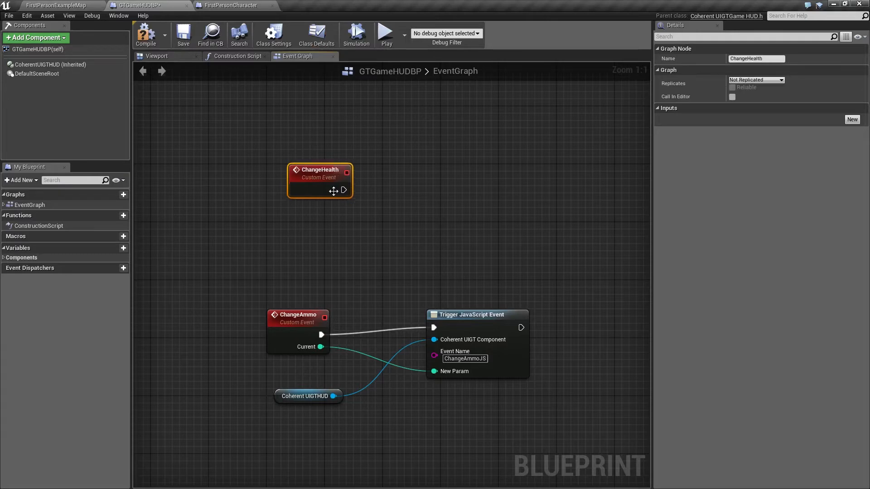
pyautogui.moveTo(319, 180); pyautogui.dragTo(290, 173)
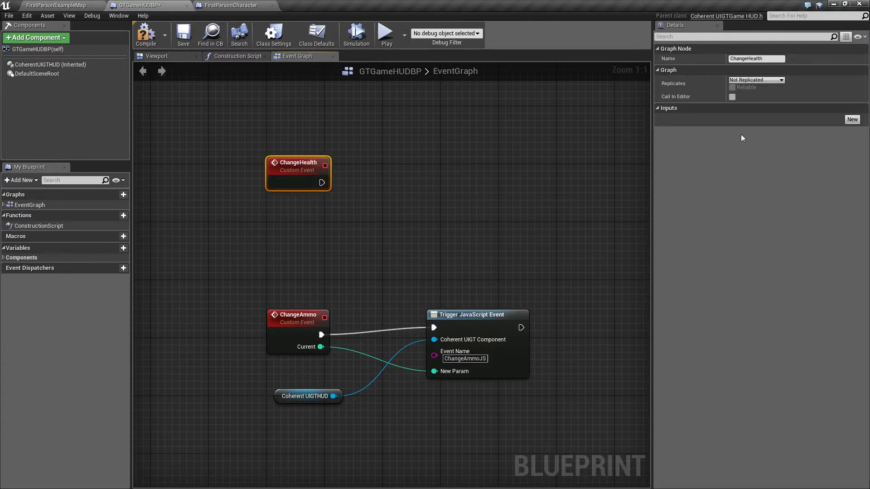
pyautogui.click(852, 119)
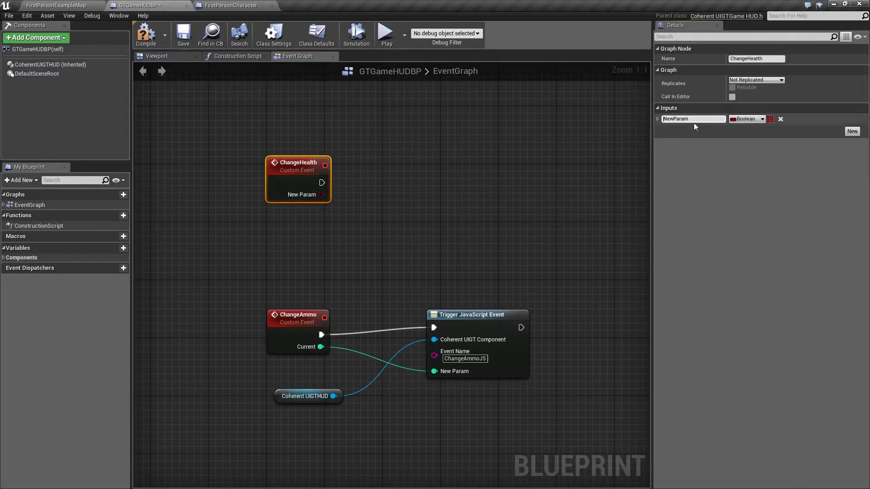
pyautogui.write('Current')
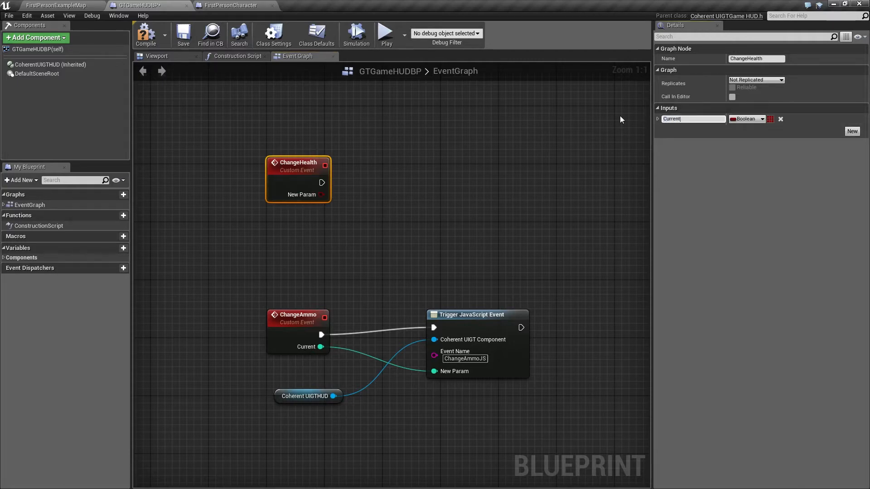
pyautogui.click(746, 118)
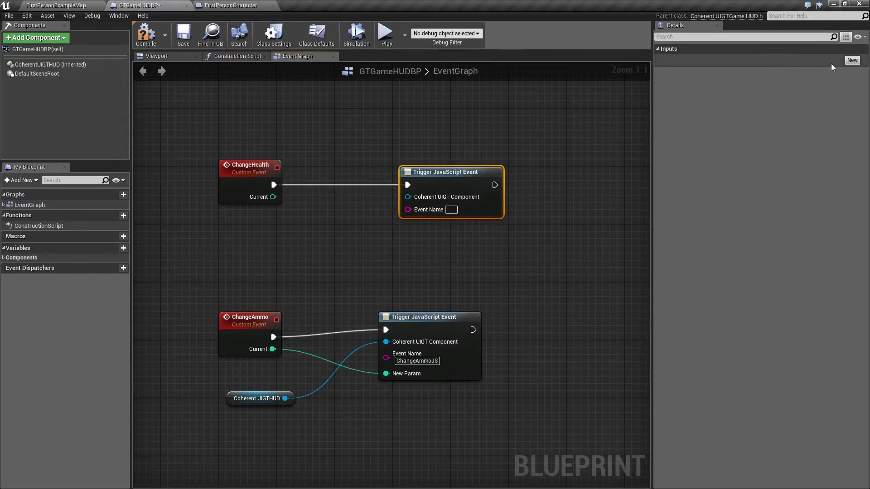
# - Give the Trigger JavaScript Event an integer parameter and connect a Get Coherent UIGTHUD node
pyautogui.click(852, 59)
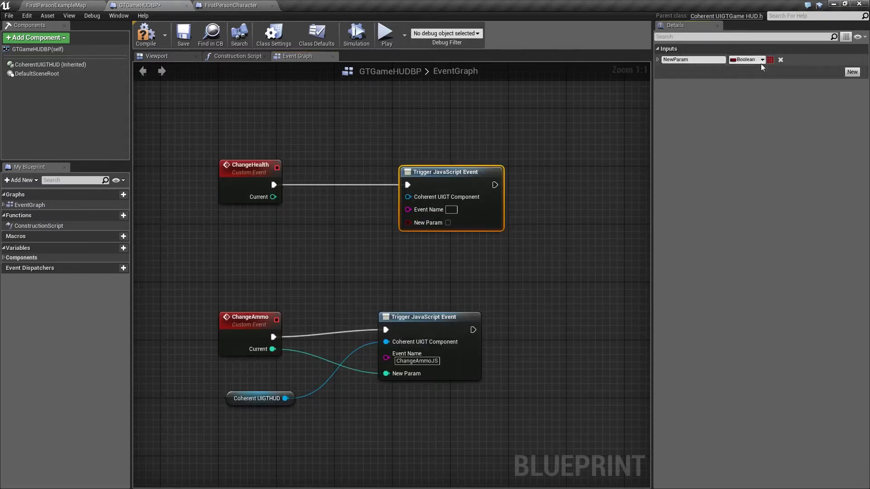
pyautogui.click(746, 60)
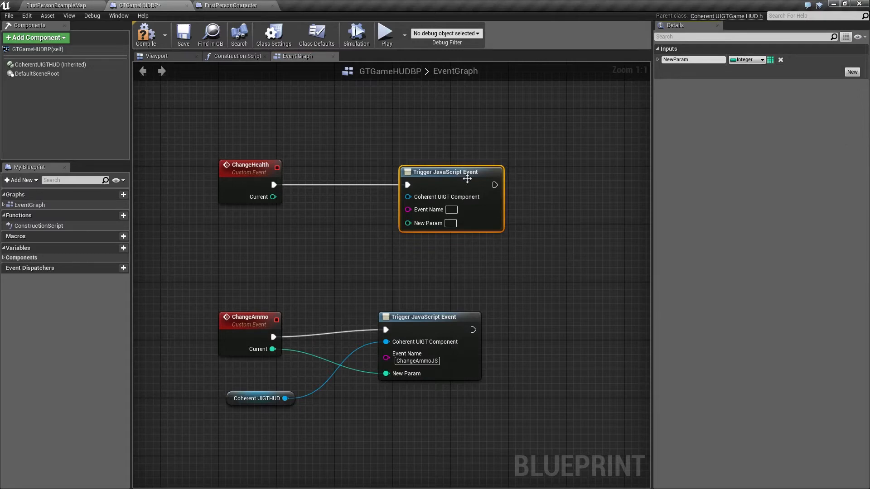
pyautogui.moveTo(272, 197)
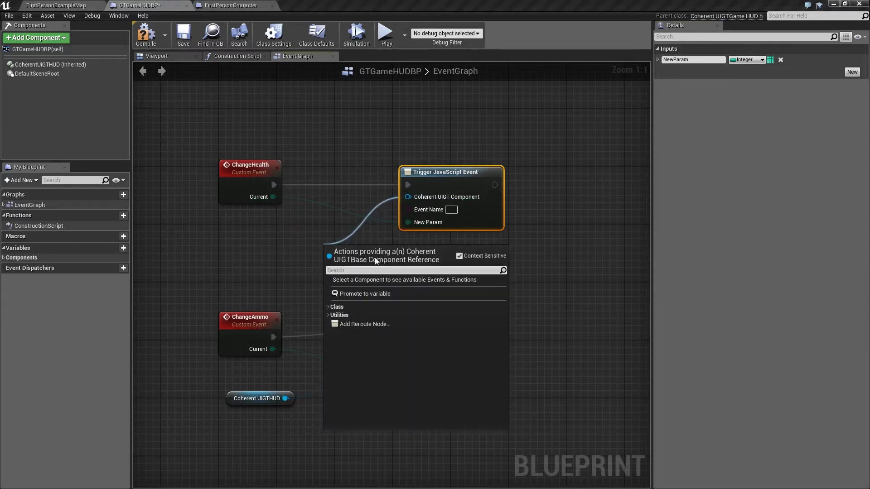
pyautogui.write('Cohere')
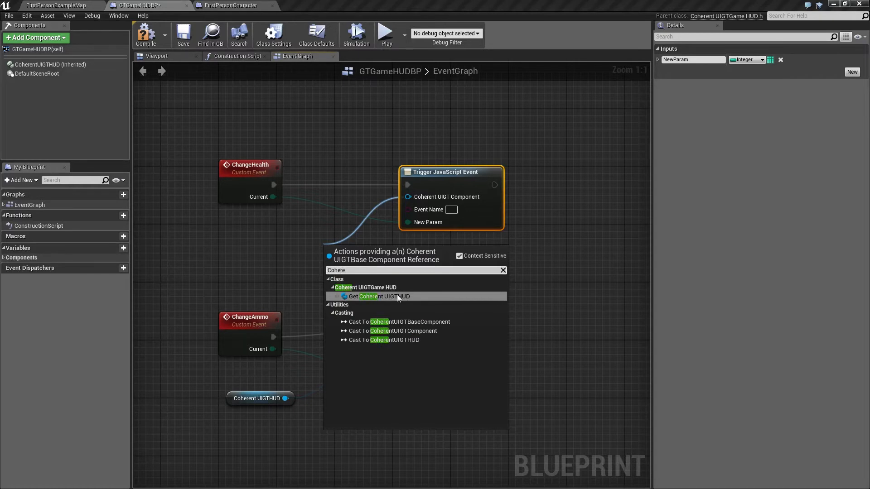
pyautogui.click(381, 296)
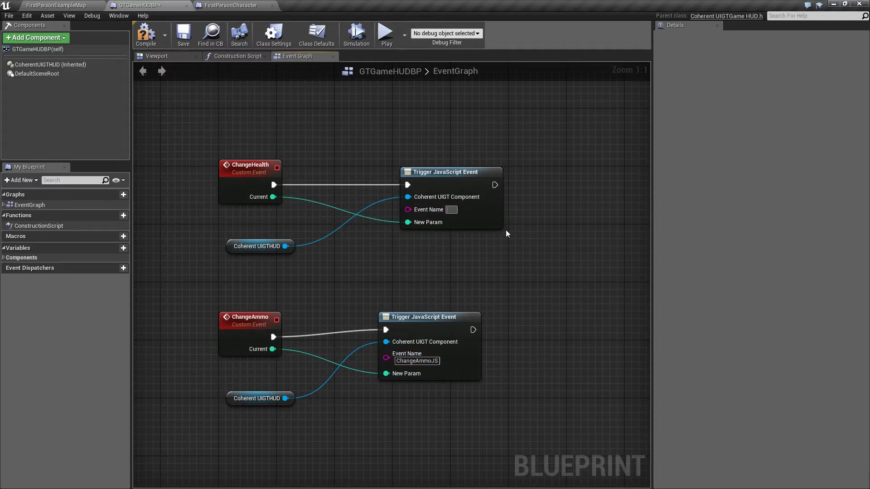
# - Enter ChangeHealthJS as the new Trigger JavaScript Event node's event name
pyautogui.write('Ch')
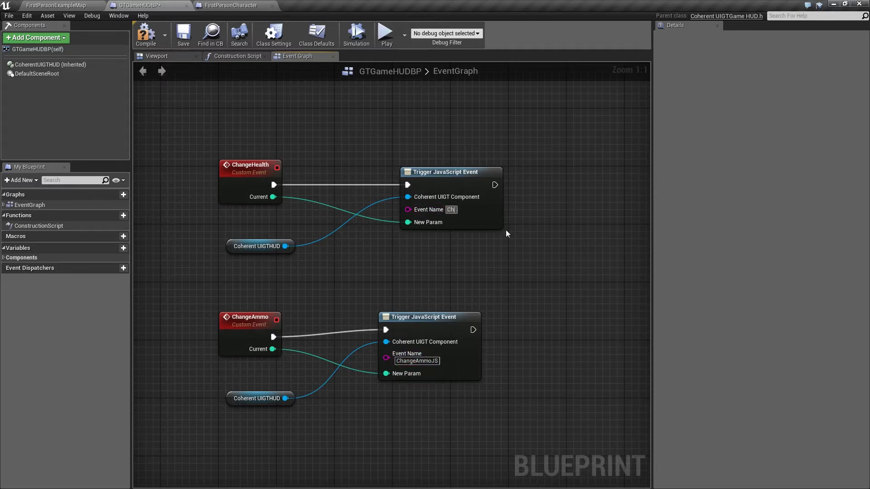
pyautogui.write('ChangeHealthJS')
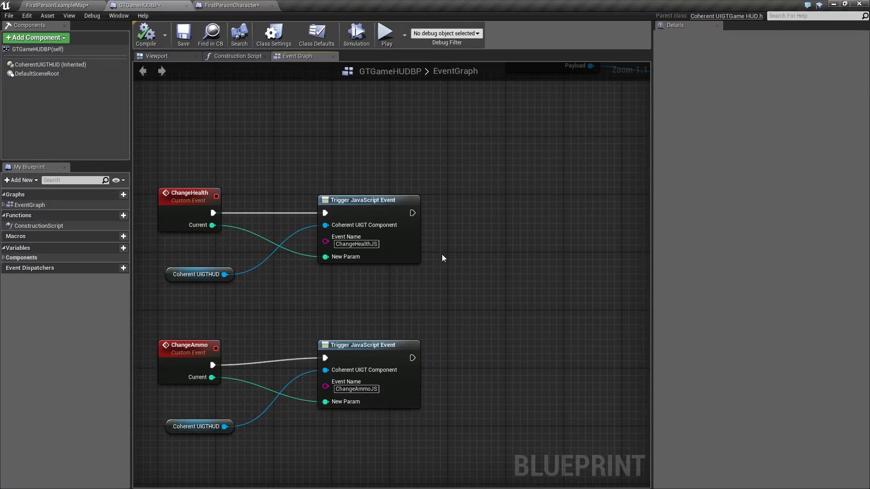
pyautogui.moveTo(447, 287)
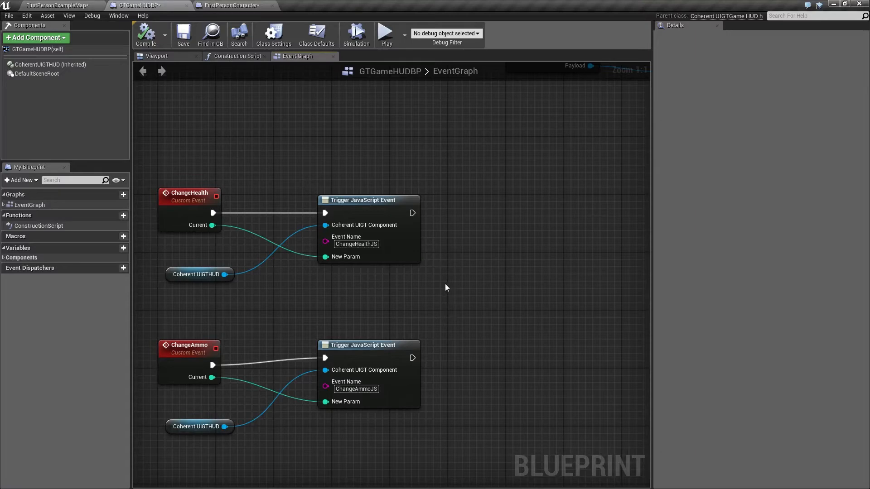
pyautogui.moveTo(439, 297)
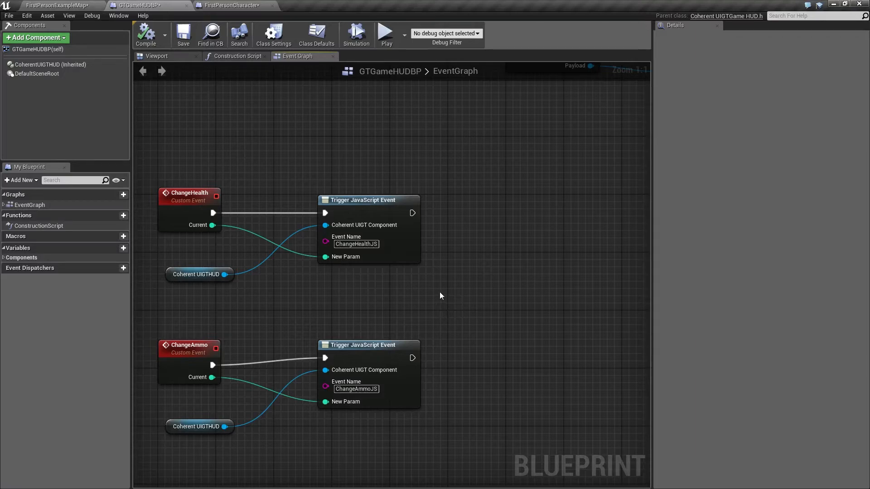
pyautogui.moveTo(425, 292)
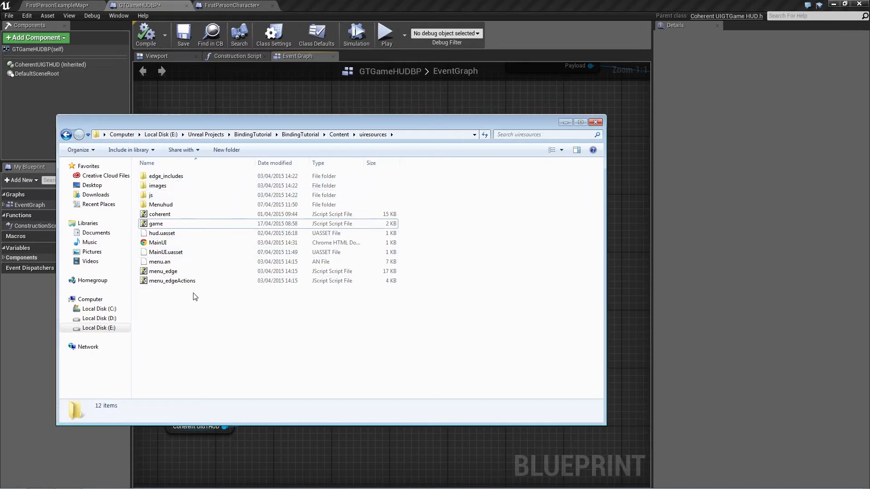
pyautogui.moveTo(212, 317)
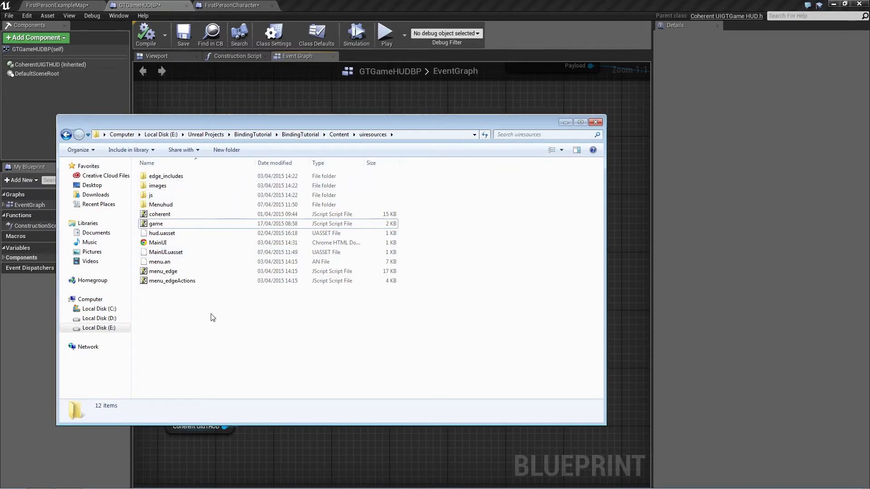
pyautogui.moveTo(215, 315)
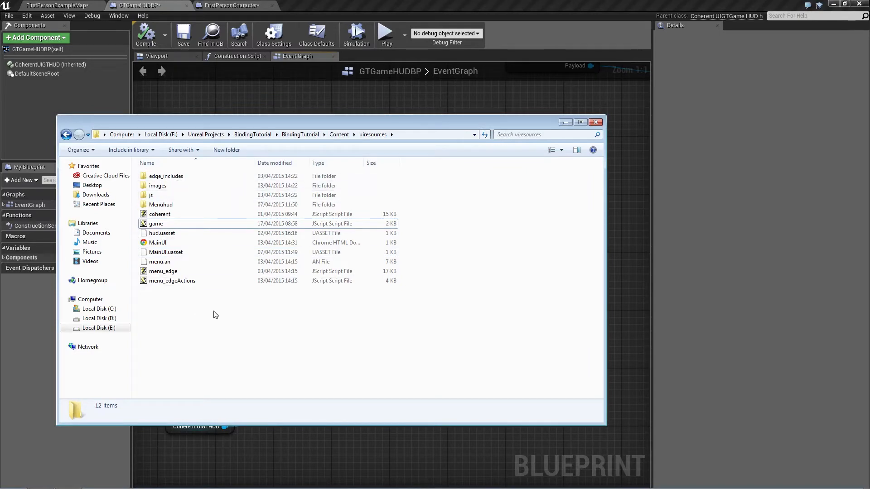
# - Browse to Content\uiresources in Explorer and open game.js in Notepad++
pyautogui.click(157, 243)
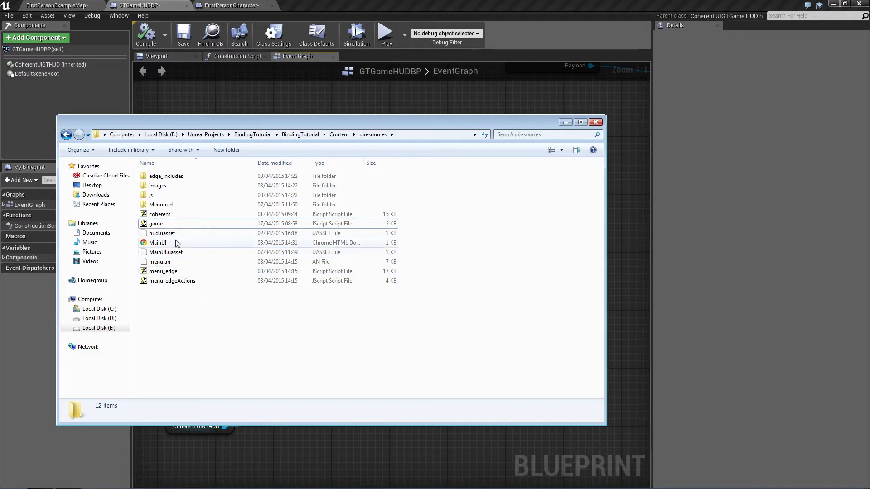
pyautogui.click(156, 223)
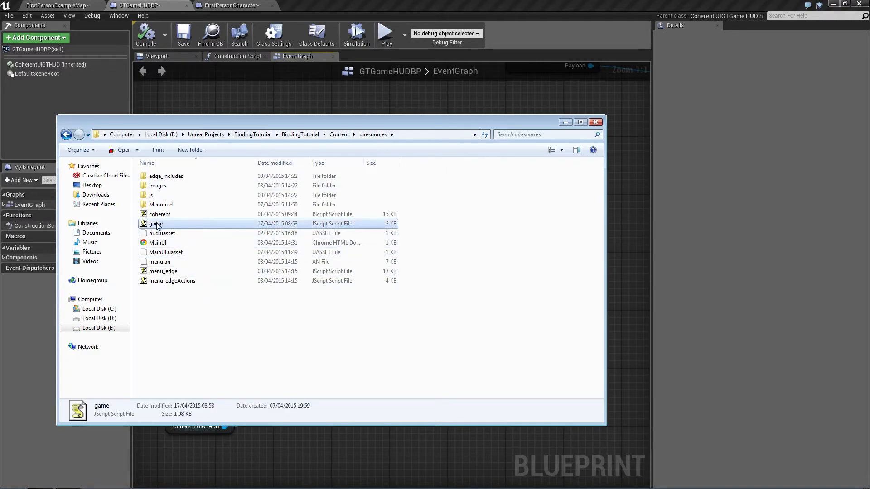
pyautogui.doubleClick(155, 223)
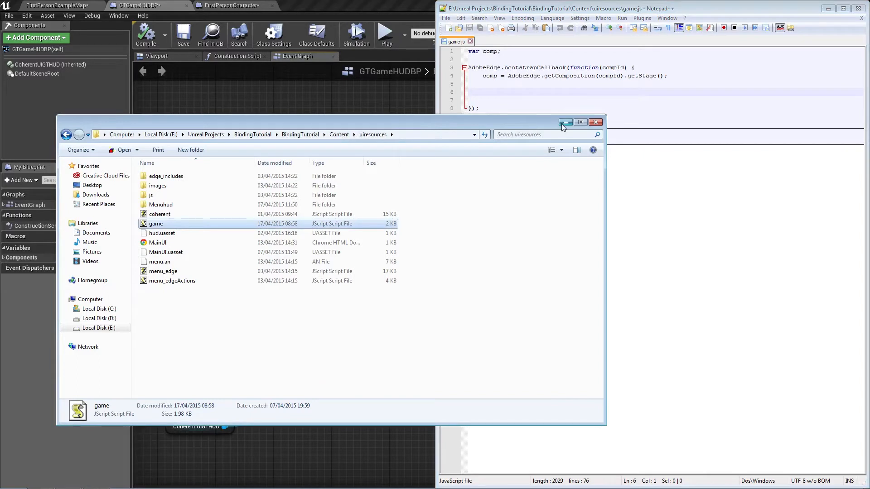
# - Add engine.on('ChangeHealthJS', updateHealth); to the bootstrap callback in game.js
pyautogui.click(596, 121)
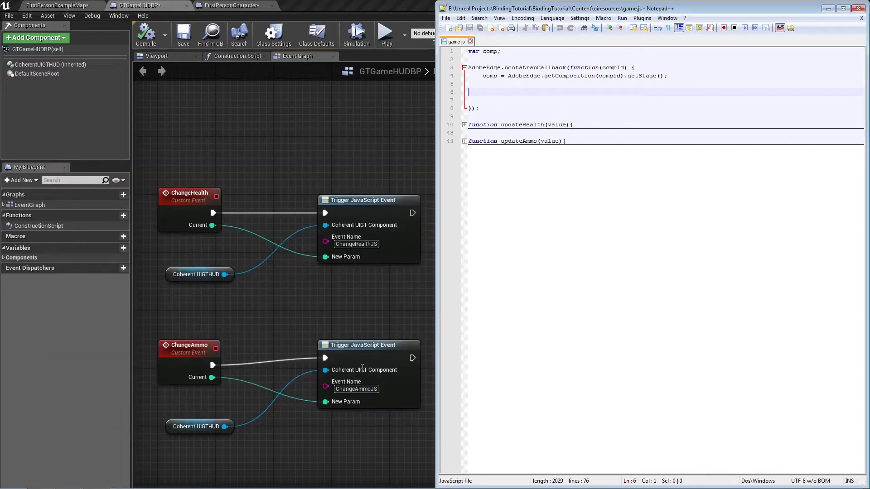
pyautogui.moveTo(400, 239)
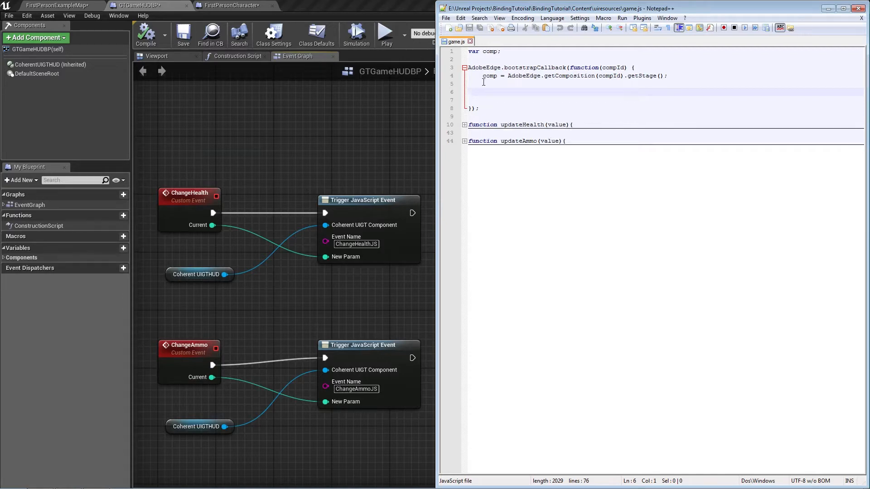
pyautogui.write('engine')
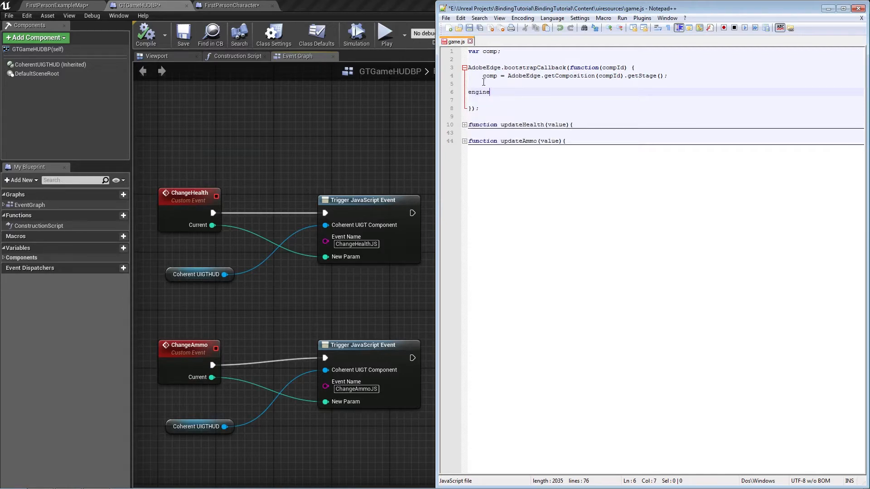
pyautogui.write('.')
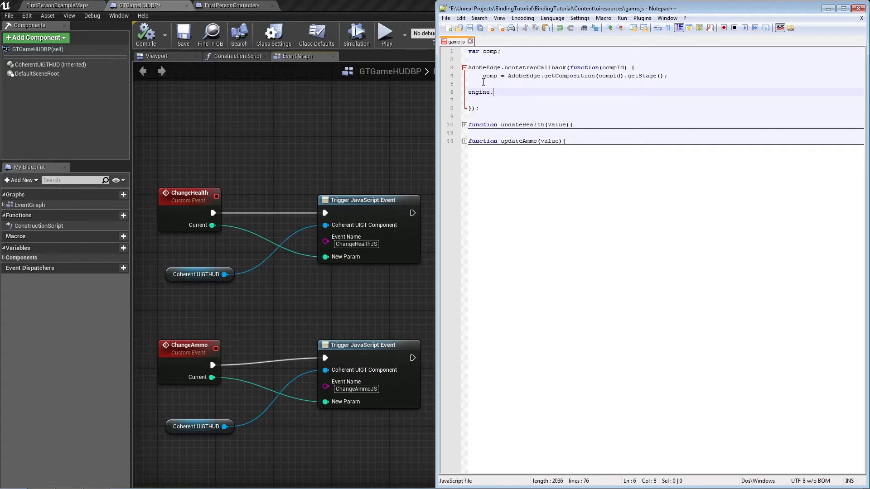
pyautogui.write('on')
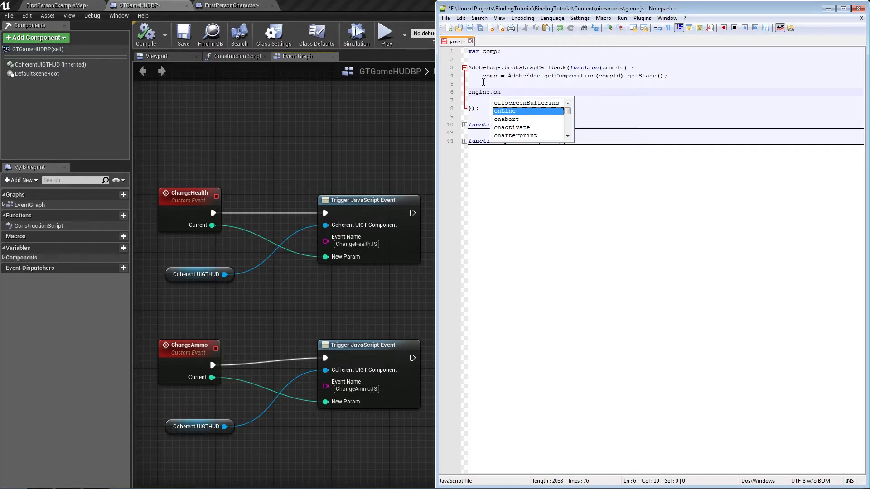
pyautogui.write("('")
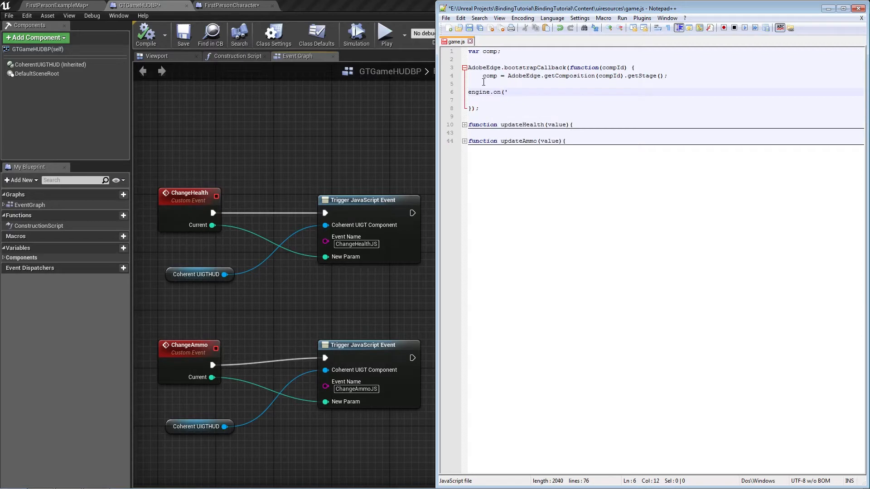
pyautogui.write('ChangeHe')
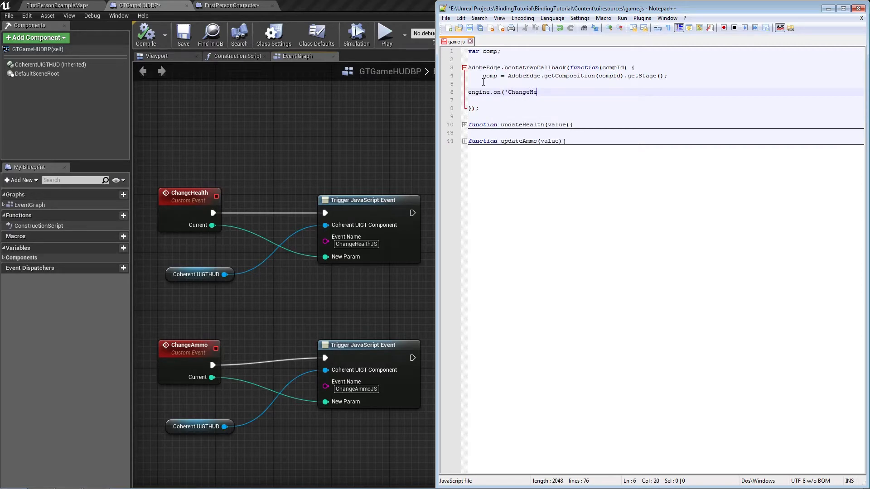
pyautogui.write('althJS')
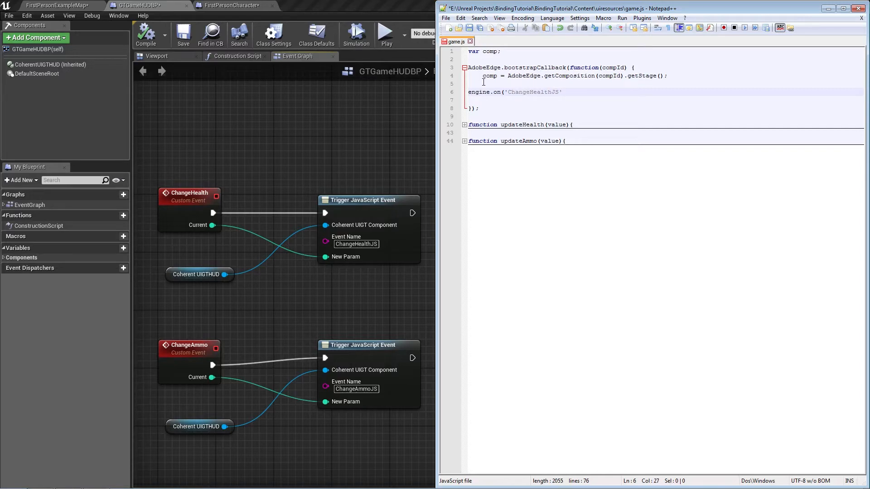
pyautogui.write(',')
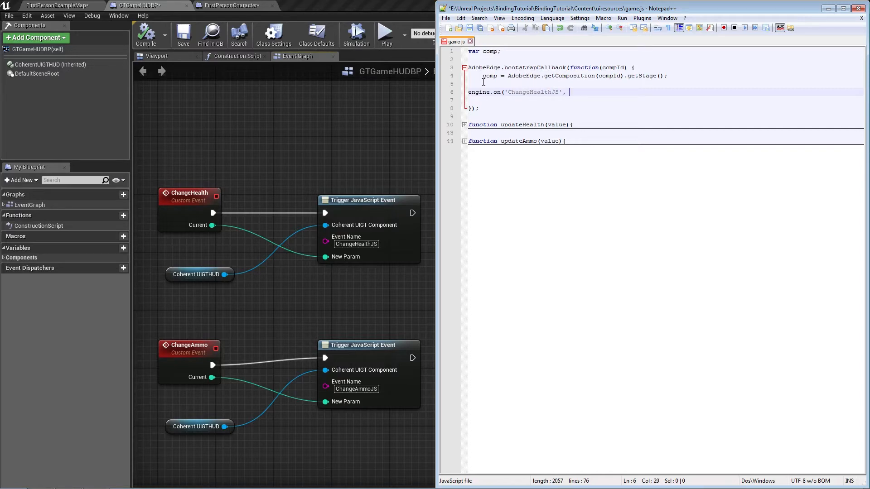
pyautogui.write('updaH')
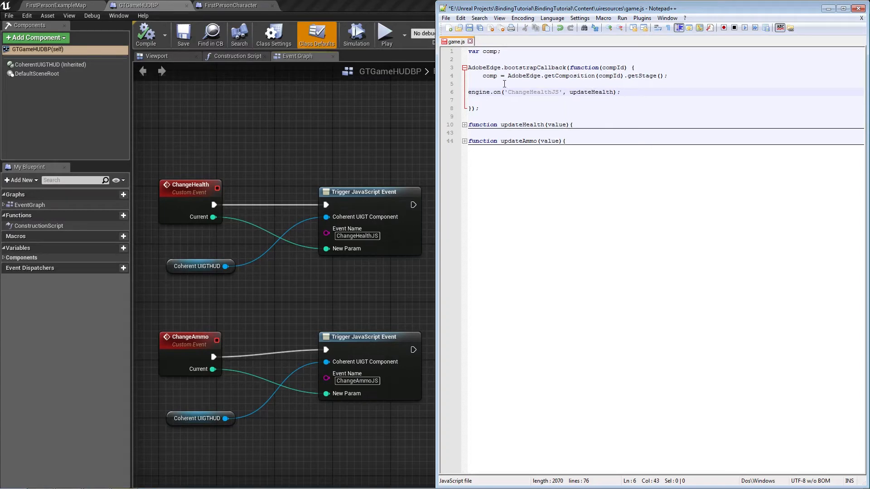
# - Duplicate that line as a ChangeAmmoJS registration calling updateAmmo
pyautogui.tripleClick(544, 92)
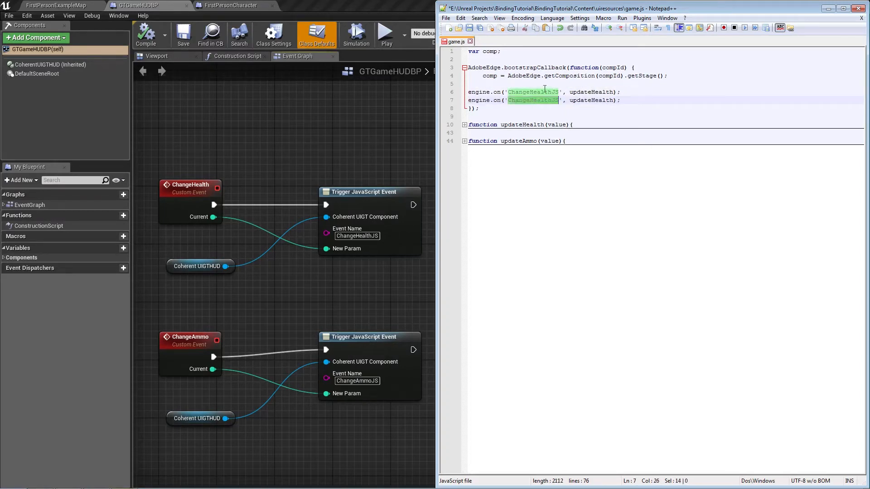
pyautogui.write('ChangeAmmoJS')
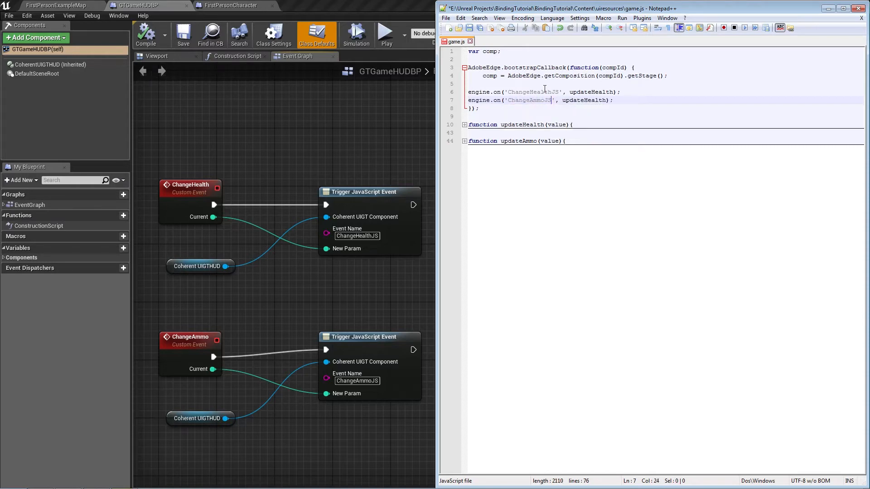
pyautogui.doubleClick(595, 100)
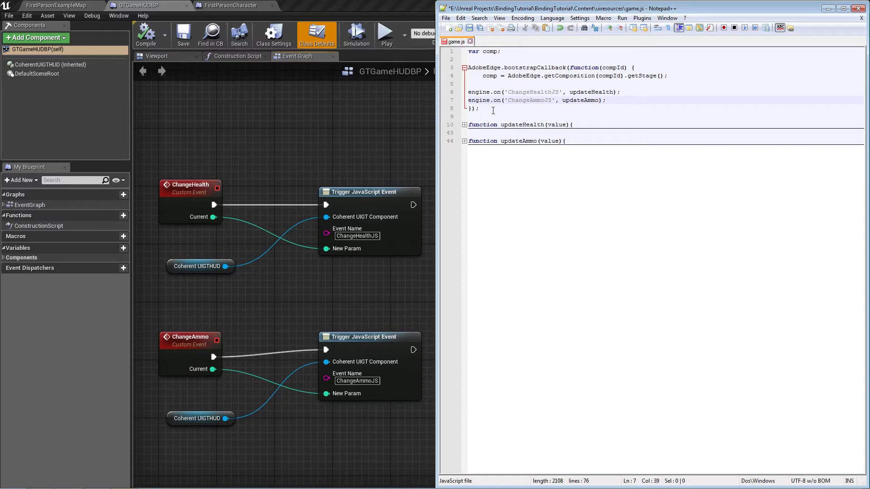
# - In FirstPersonCharacter, add a Cast To GTGameHUDBP node after SET P Ammo
pyautogui.click(230, 4)
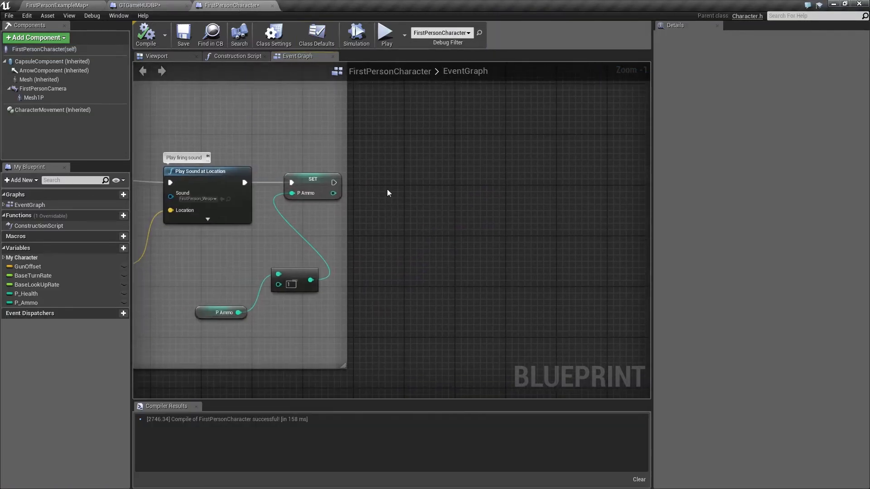
pyautogui.scroll(-3)
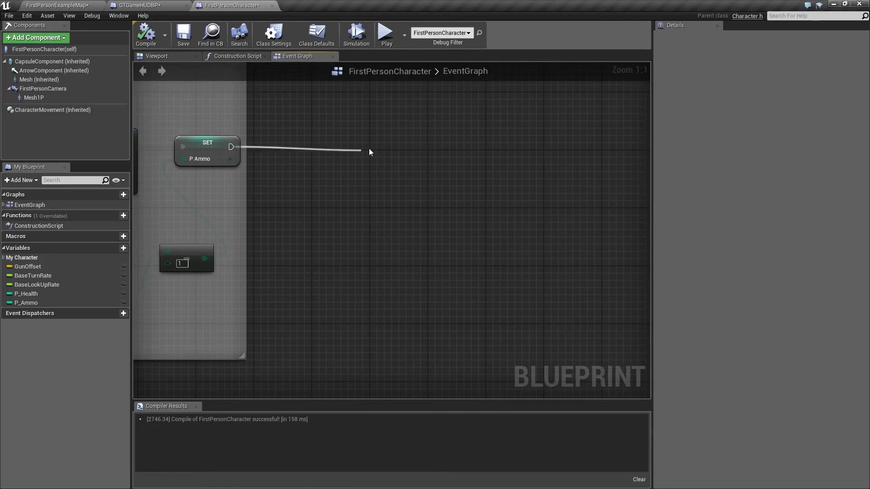
pyautogui.click(370, 152)
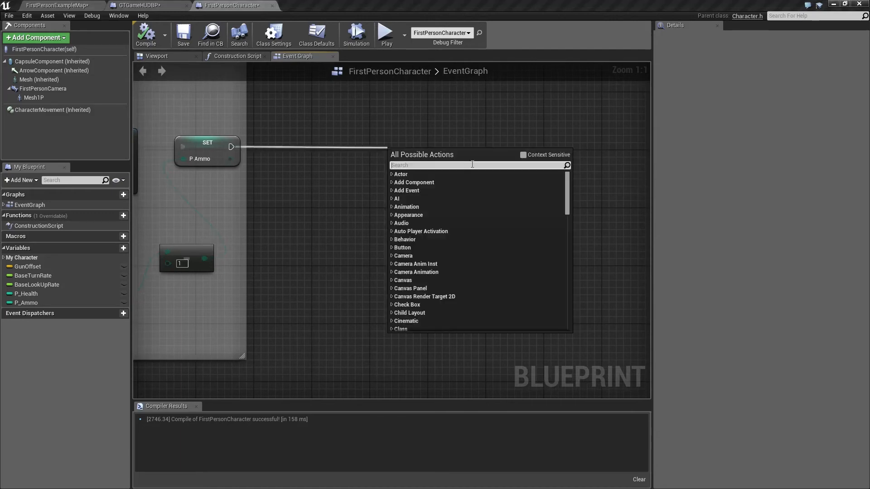
pyautogui.write('Ca')
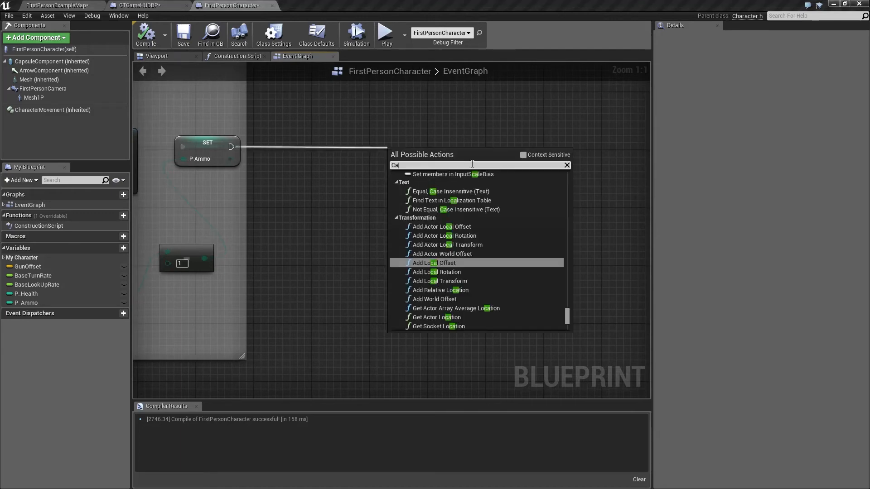
pyautogui.write('Cast to gtgame')
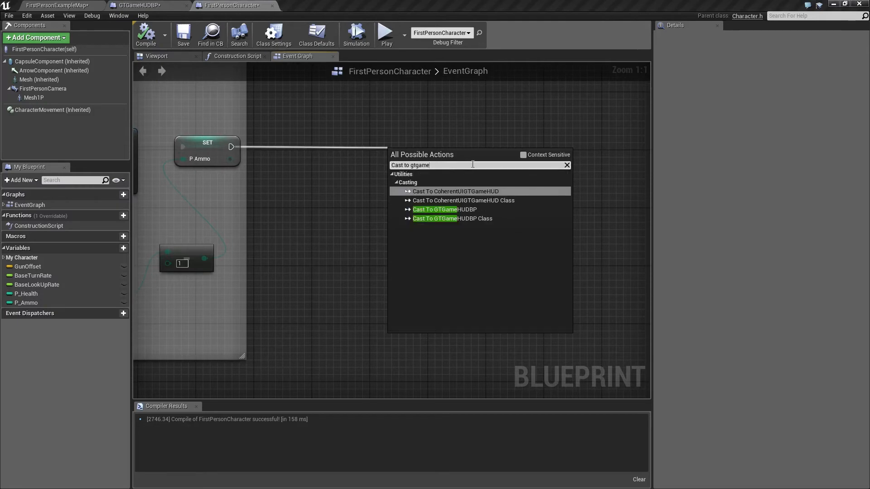
pyautogui.click(434, 209)
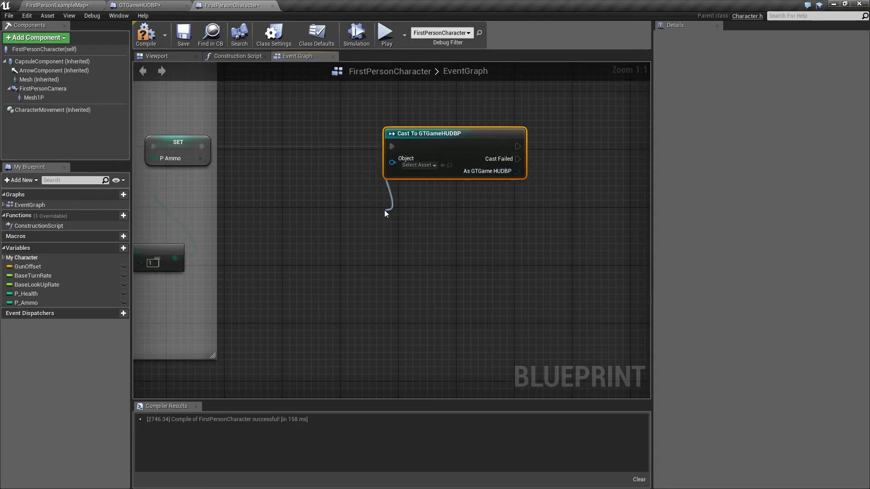
# - Feed the cast's Object from Get HUD on a Get Player Controller node
pyautogui.click(385, 213)
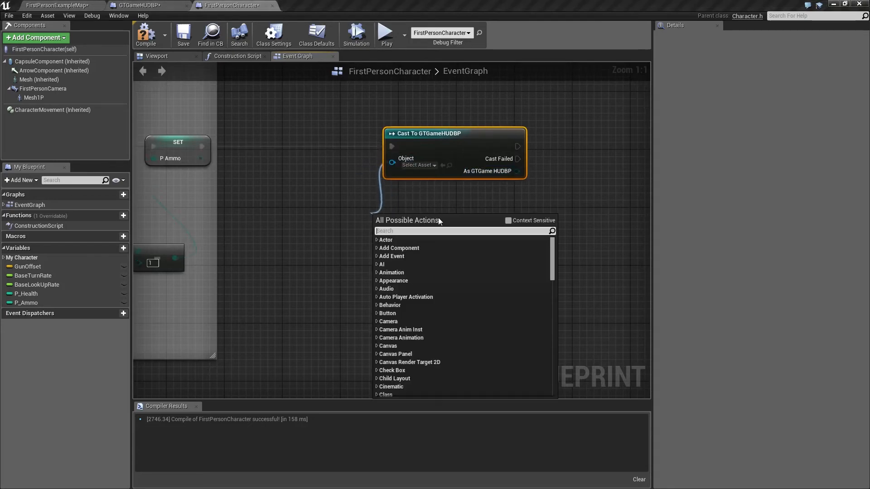
pyautogui.write('Get')
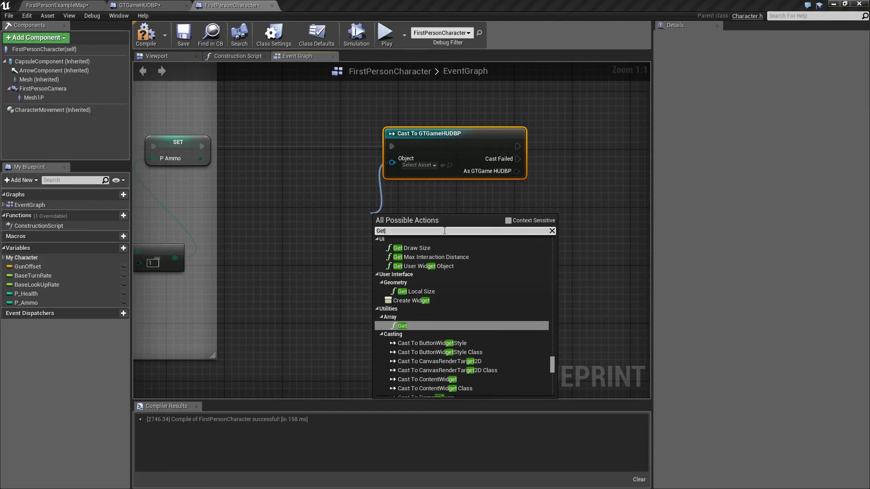
pyautogui.write('hud')
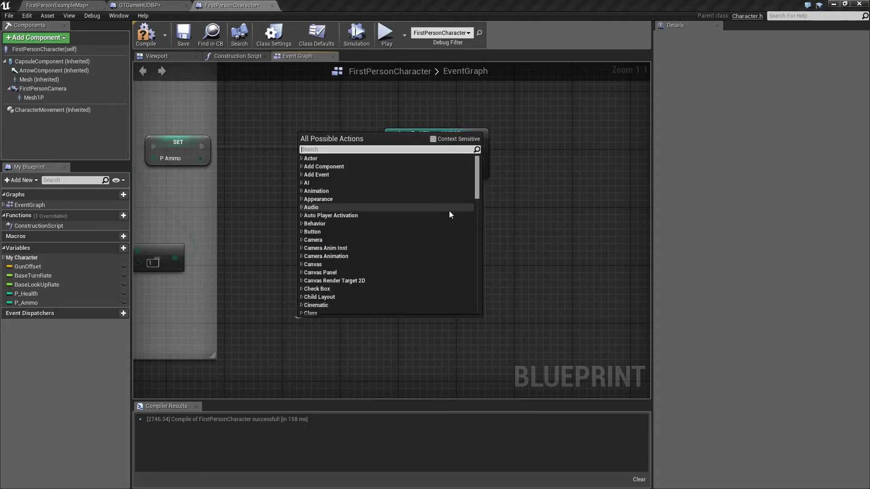
pyautogui.write('Get player')
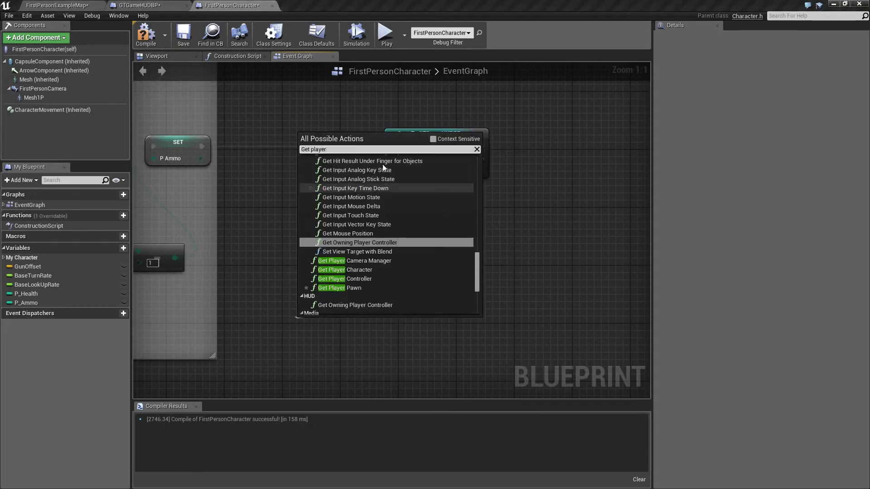
pyautogui.click(359, 278)
pyautogui.write('Cahnge')
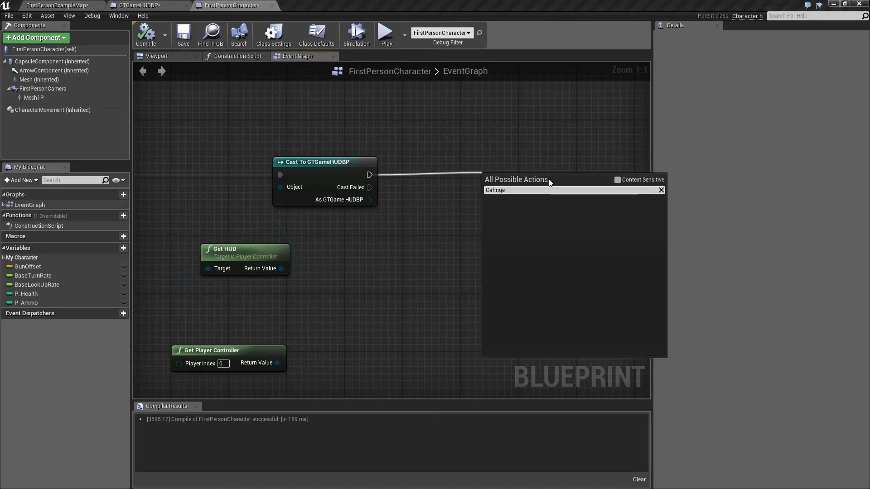
# - Call Change Ammo on the cast result with P Ammo wired into Current
pyautogui.click(660, 189)
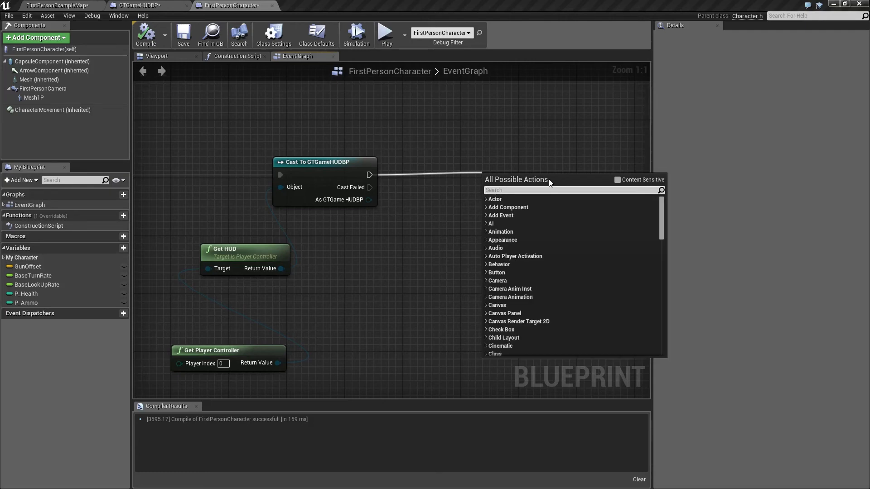
pyautogui.write('Change ammo')
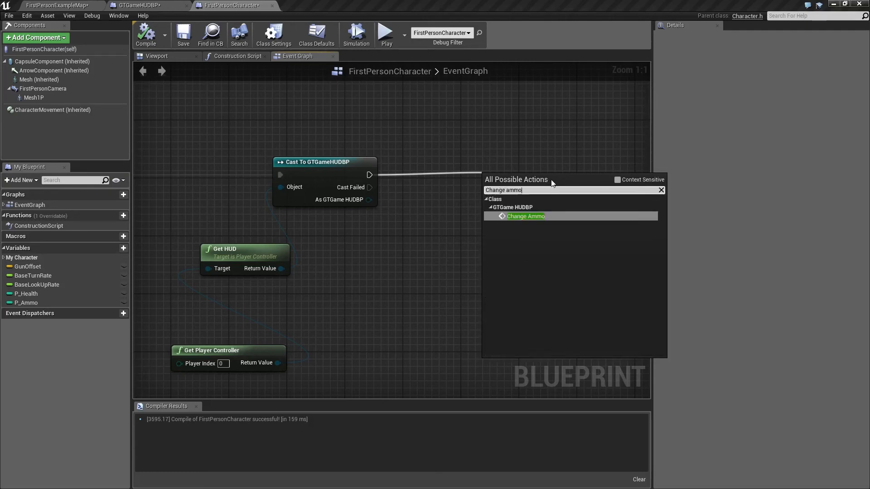
pyautogui.click(525, 215)
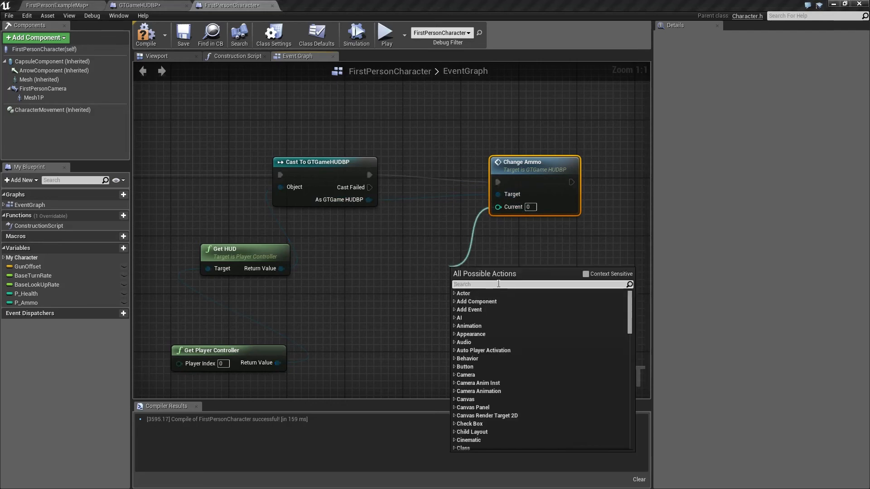
pyautogui.write('P')
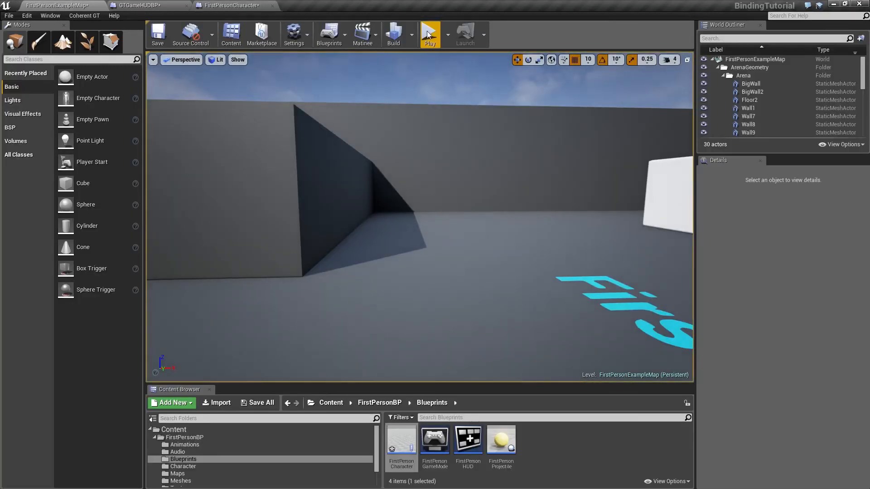
pyautogui.click(428, 33)
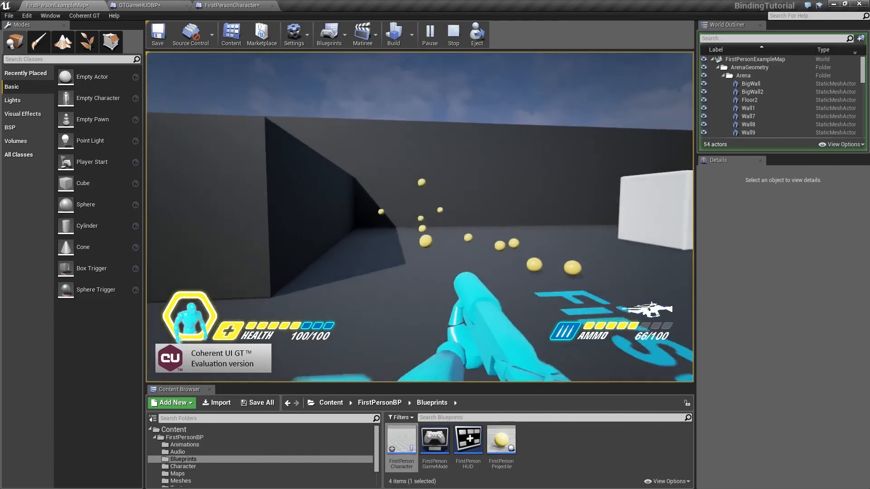
pyautogui.click(452, 35)
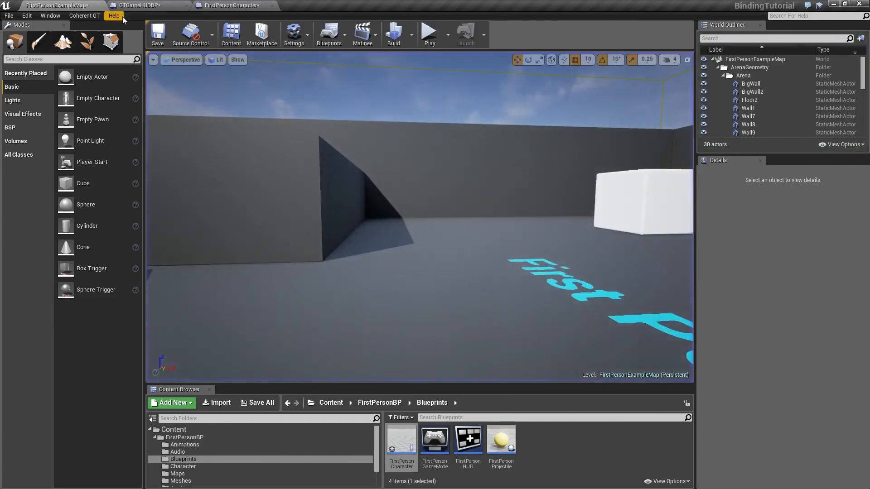
# - After SET P Health, add a Cast To GTGameHUDBP node fed by Get HUD
pyautogui.click(227, 5)
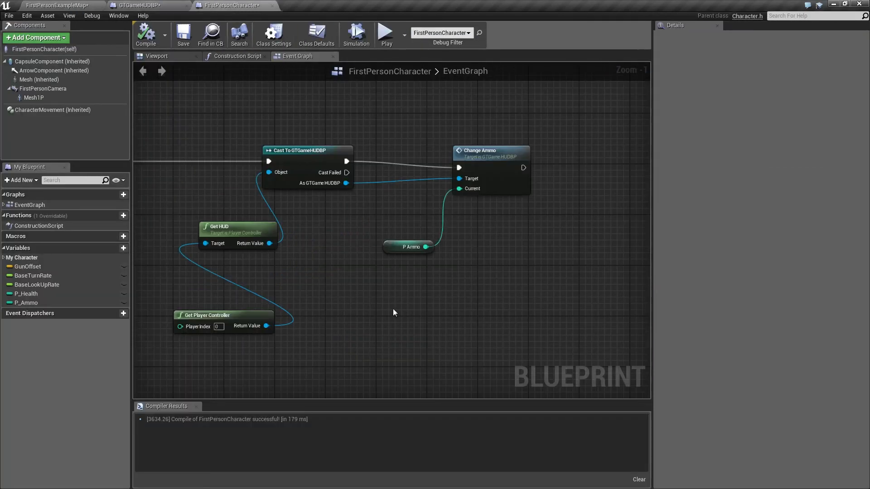
pyautogui.scroll(-3)
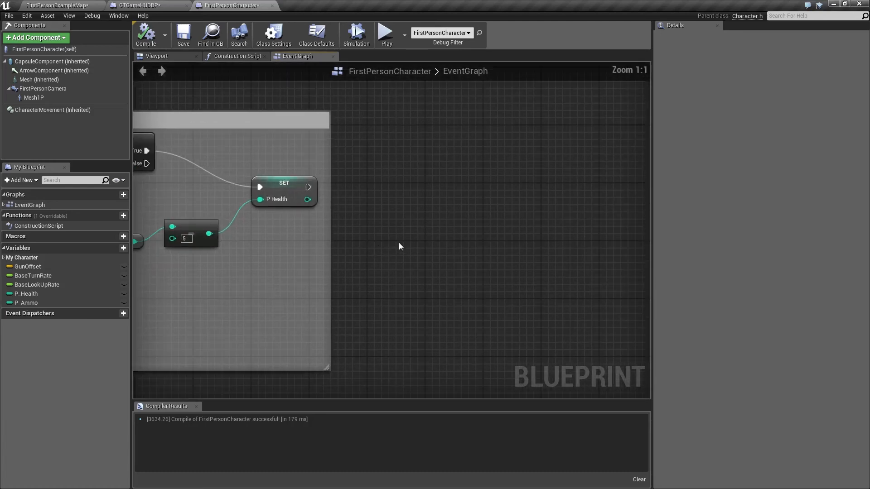
pyautogui.moveTo(413, 188)
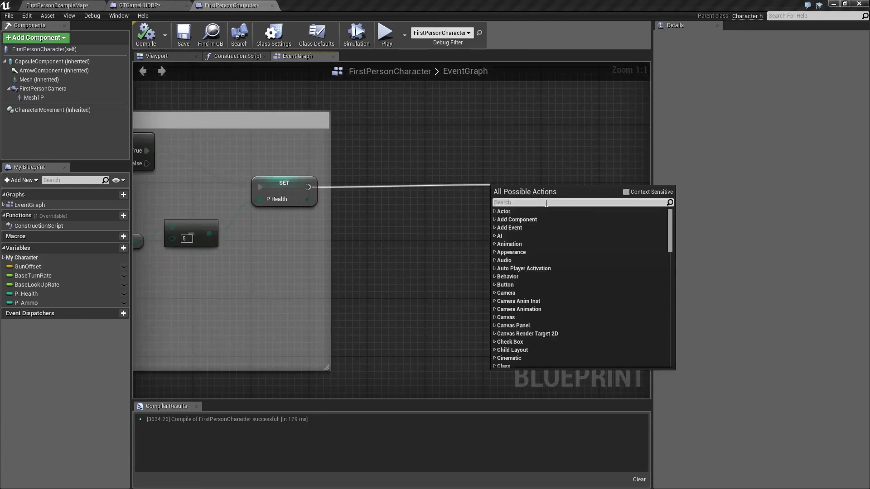
pyautogui.write('cast to gtgame')
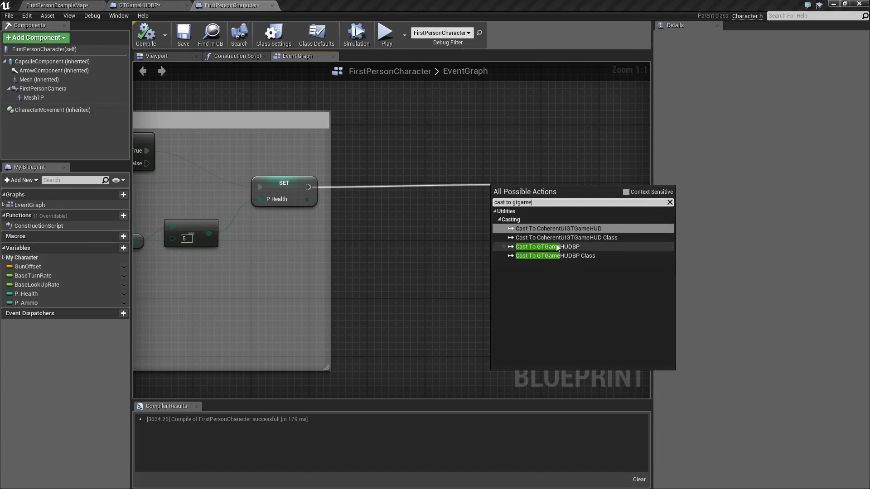
pyautogui.click(544, 247)
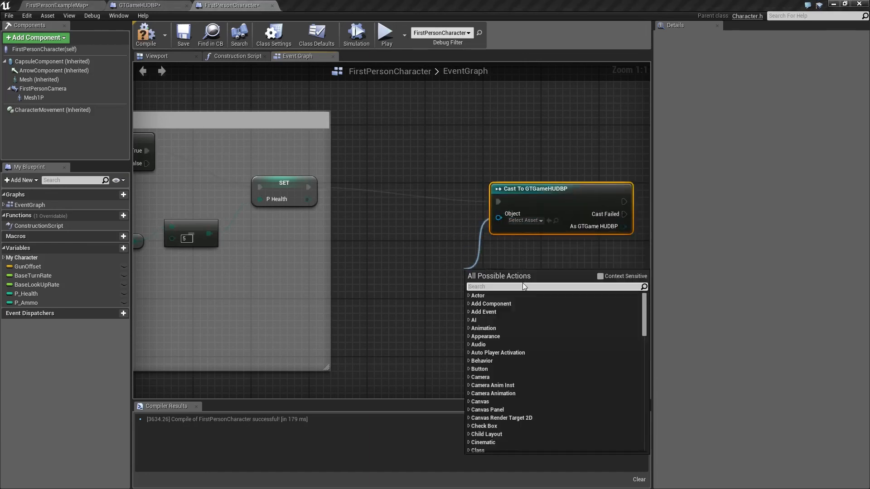
pyautogui.write('get hud')
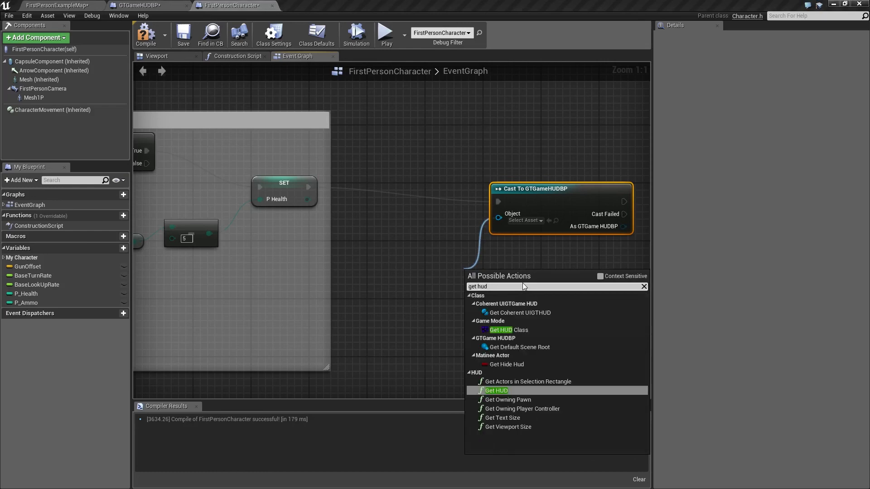
pyautogui.click(495, 390)
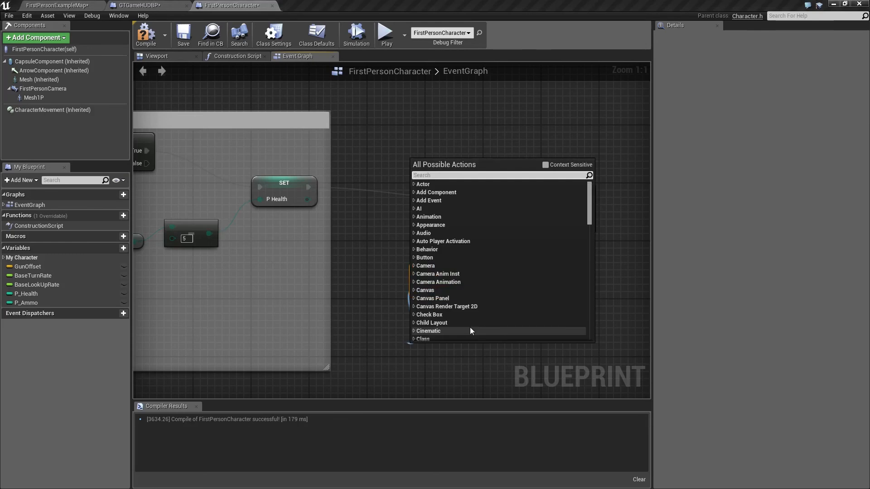
# - Add Get Player Controller and feed P Health into Change Health's Current input
pyautogui.write('Get player')
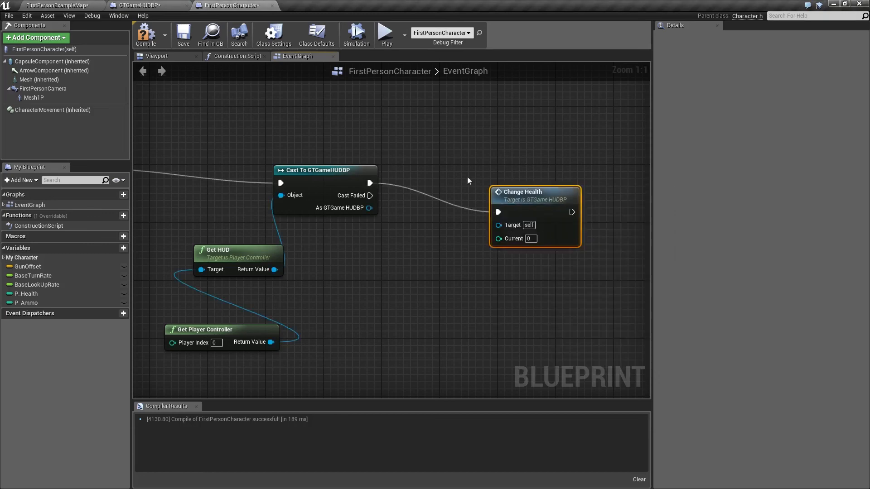
pyautogui.moveTo(368, 207); pyautogui.dragTo(497, 224)
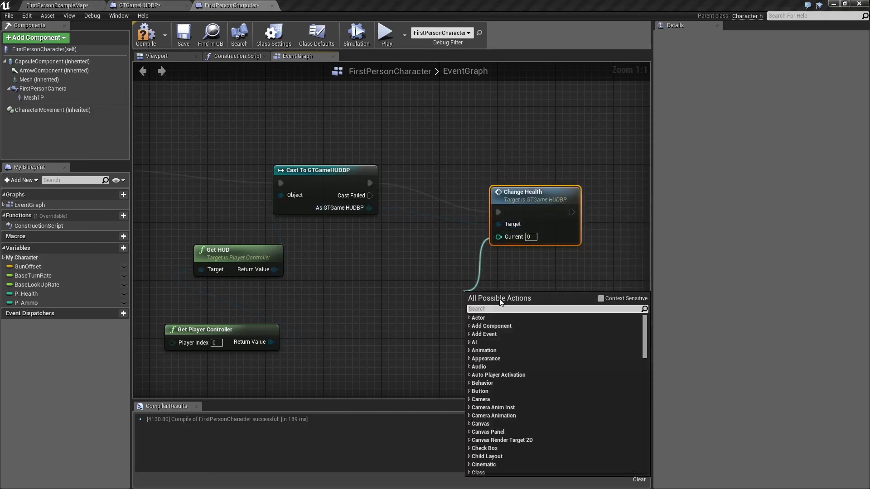
pyautogui.write('P_')
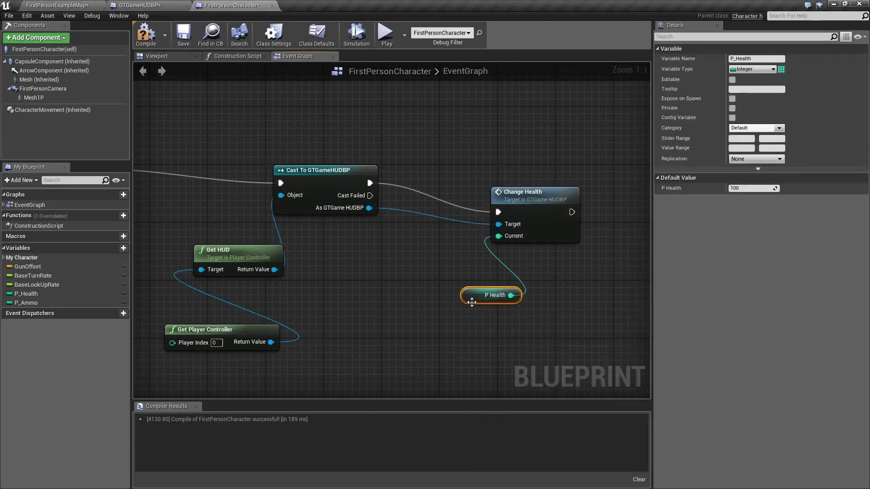
pyautogui.moveTo(489, 295); pyautogui.dragTo(418, 281)
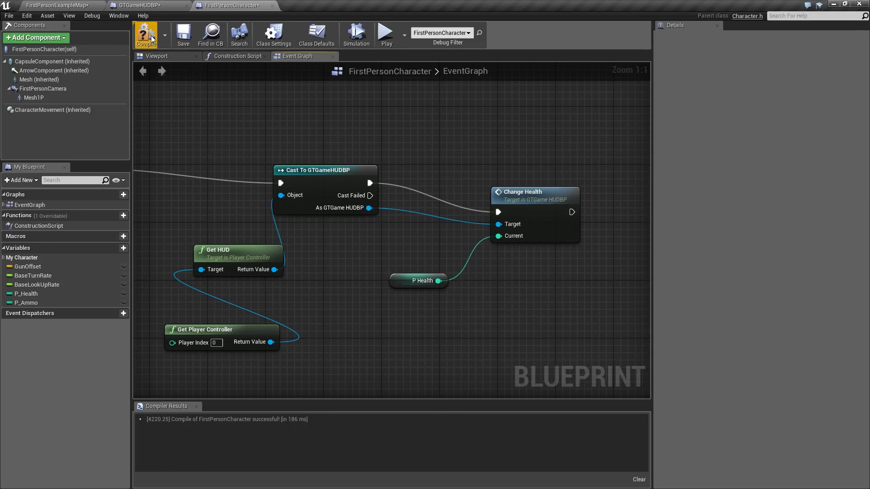
# - Play FirstPersonExampleMap and fire, checking health 100/100 and ammo dropping to 92/100
pyautogui.click(145, 35)
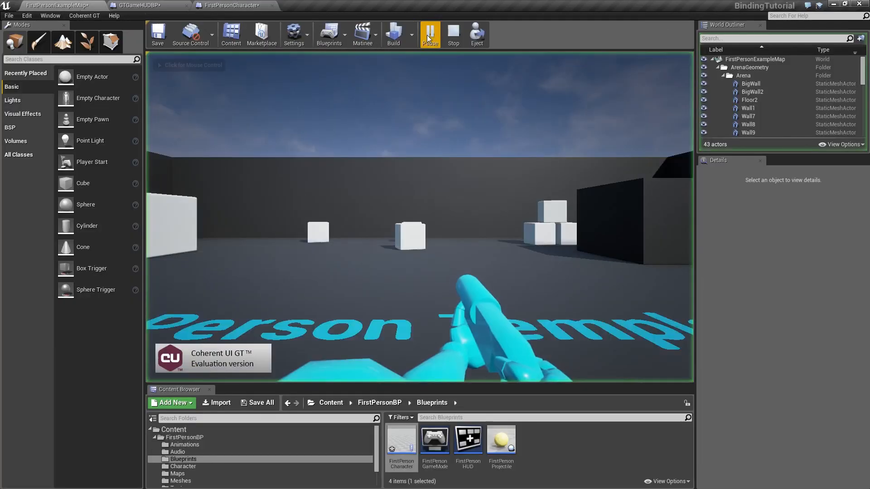
pyautogui.click(430, 34)
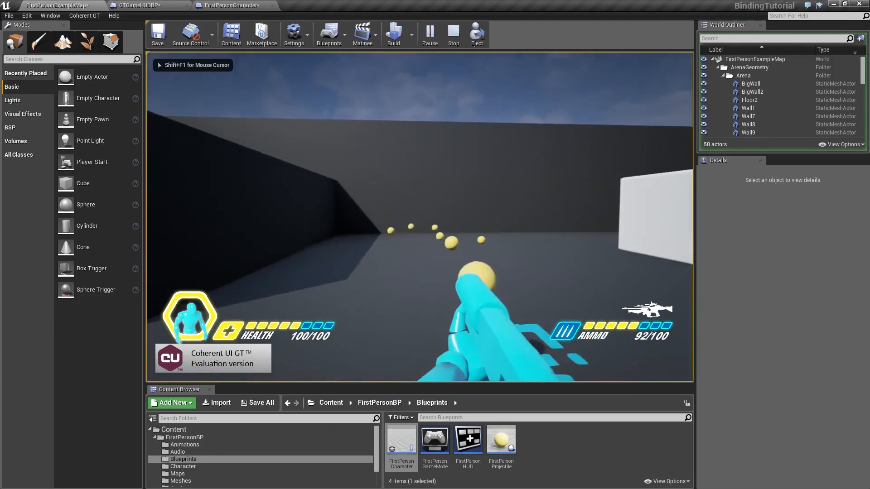